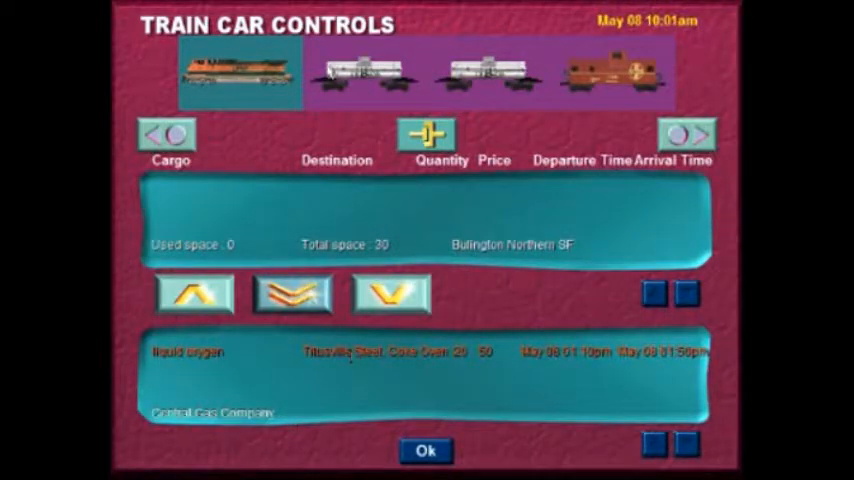
- Load the Titusville Steel liquid oxygen into the second tank car and confirm
left_click(362, 72)
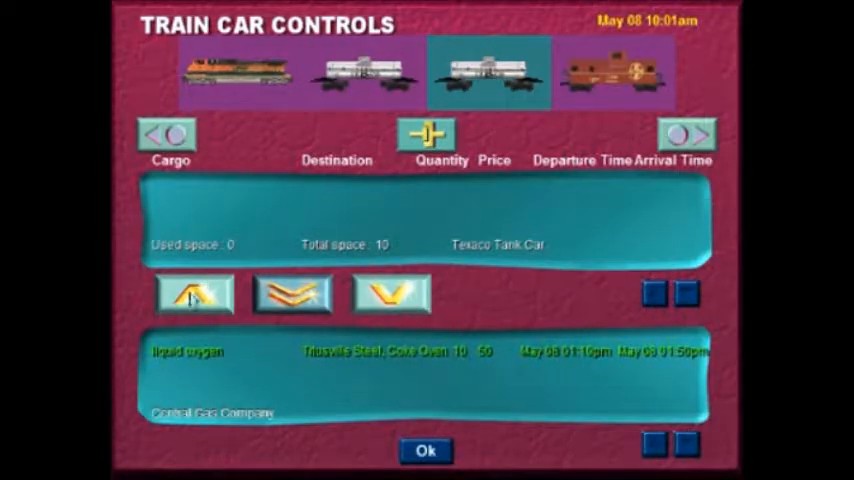
left_click(194, 292)
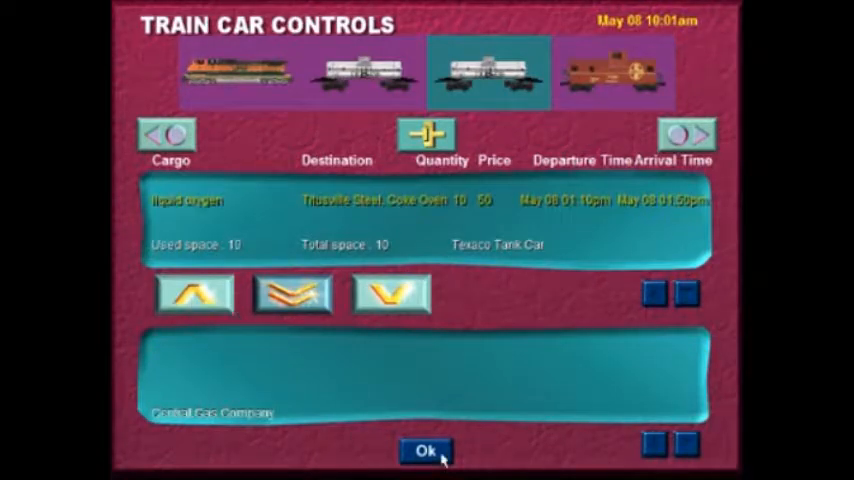
left_click(426, 450)
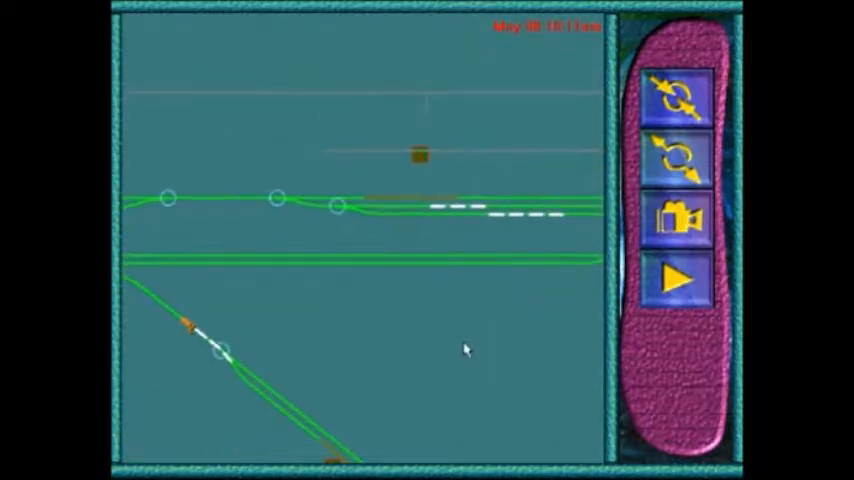
mouse_move(280, 330)
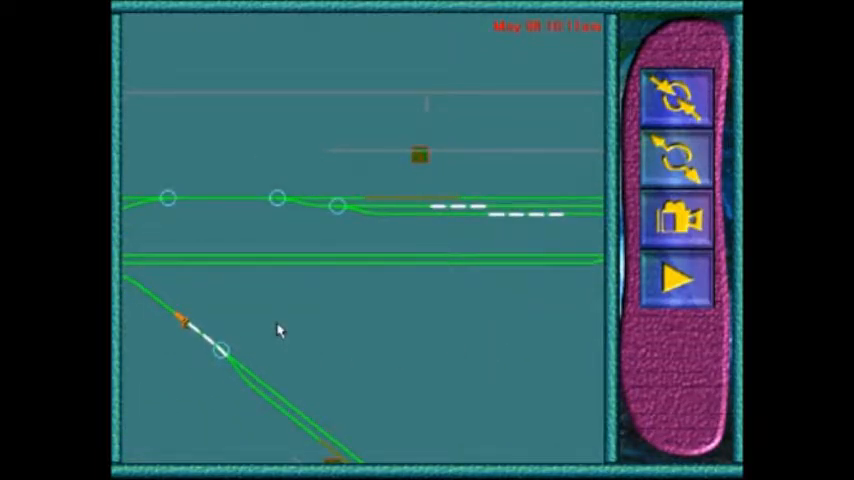
mouse_move(420, 162)
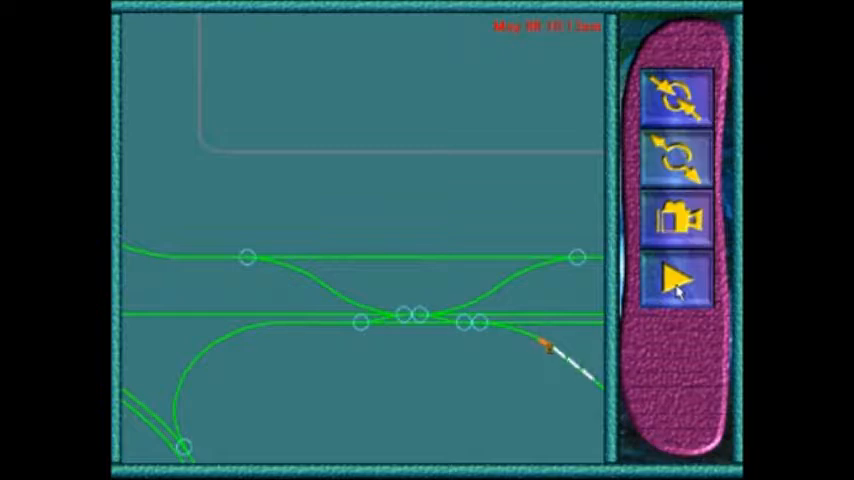
- Set the train moving again and take it past the junction
left_click(678, 284)
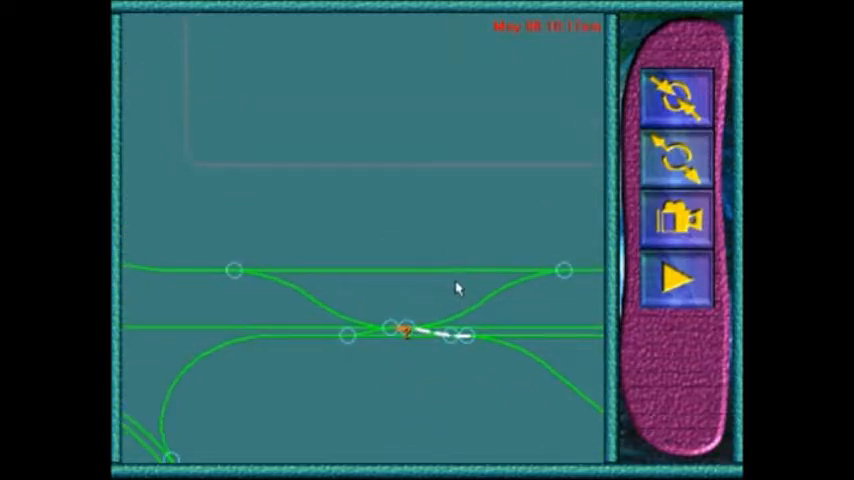
left_click(676, 280)
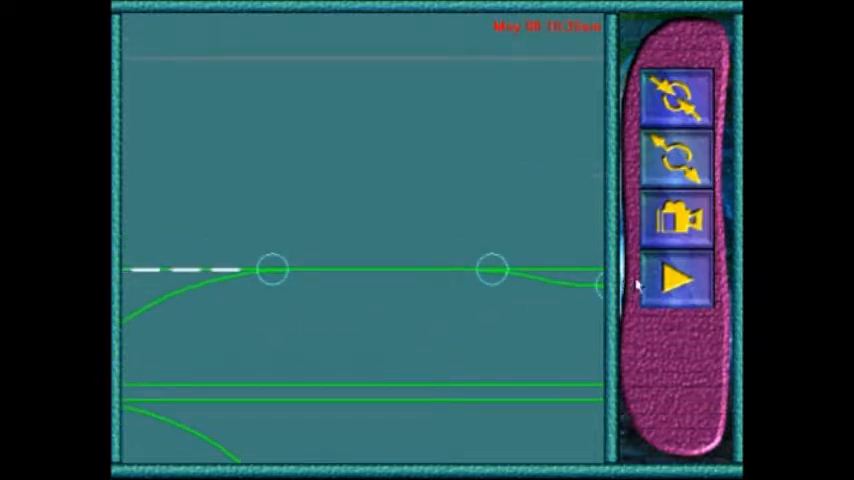
- Run the train past the two-switch stretch and bring up Train Car Controls
left_click(676, 280)
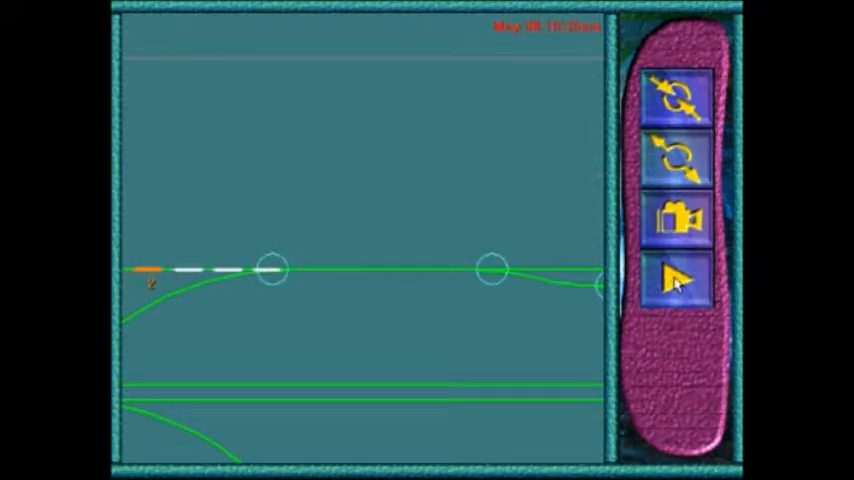
left_click(676, 220)
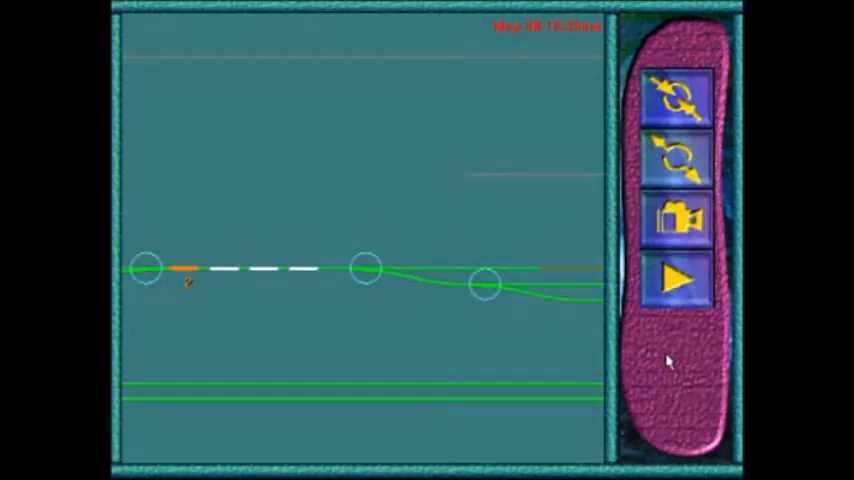
left_click(674, 278)
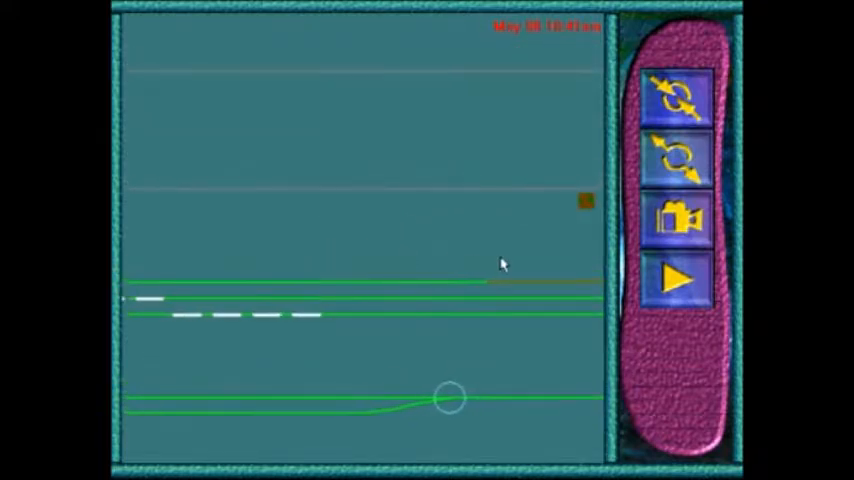
left_click(676, 278)
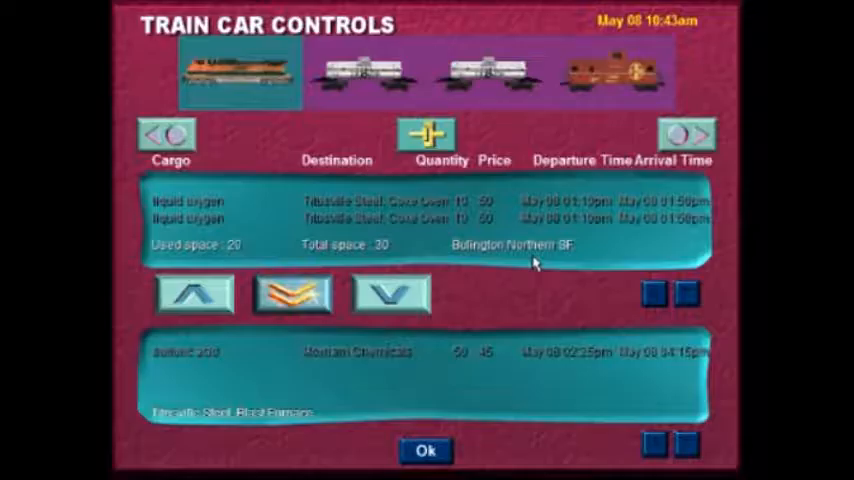
mouse_move(492, 384)
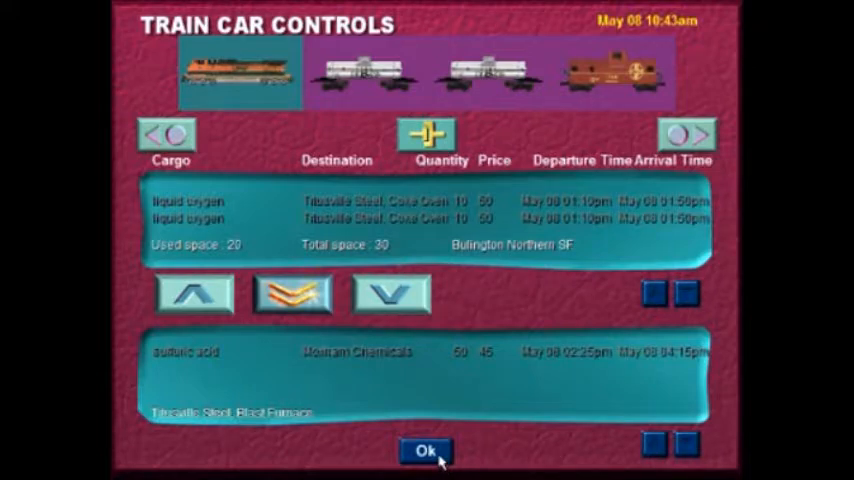
- Close Train Car Controls after reviewing the liquid oxygen and ballast loads
left_click(428, 452)
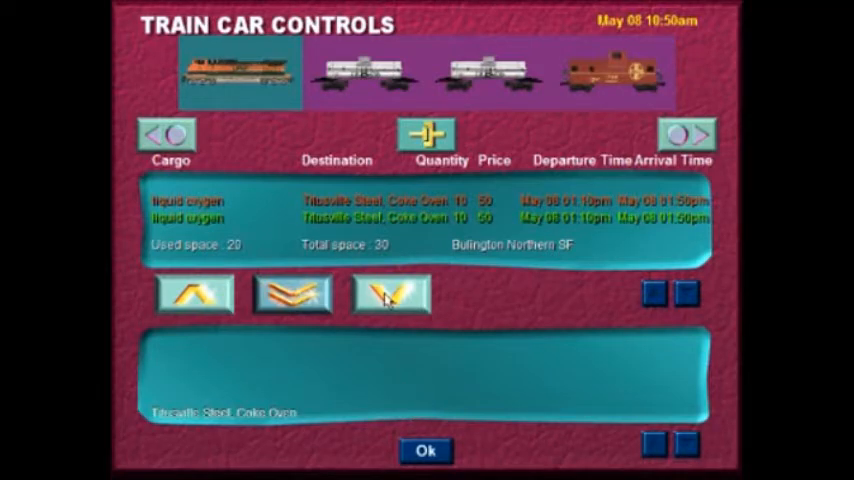
- Unload the liquid oxygen from the first Texaco tank car at the Coke Oven stop
left_click(360, 72)
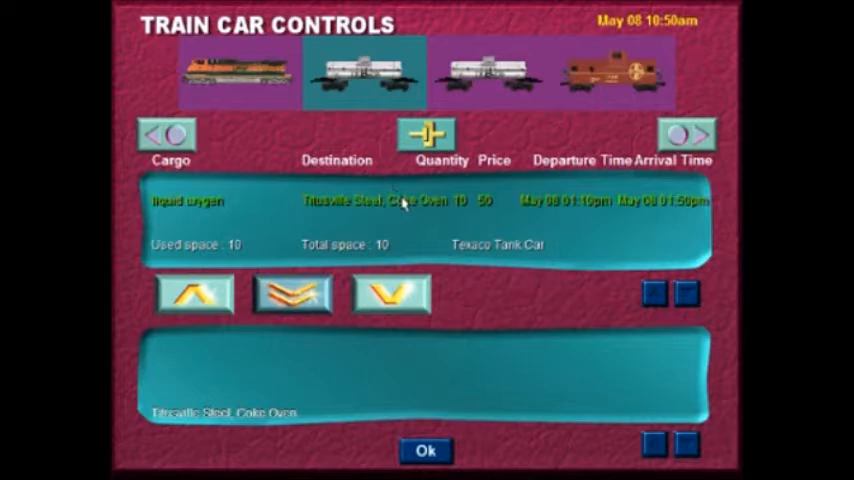
left_click(390, 292)
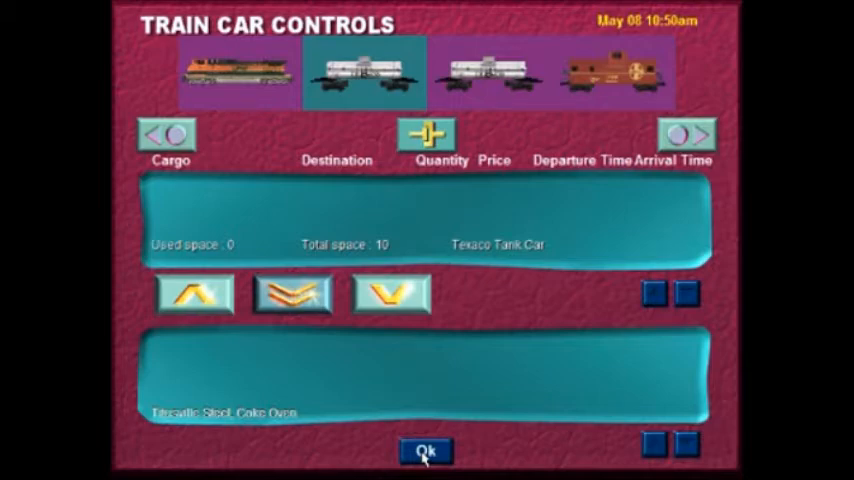
left_click(426, 450)
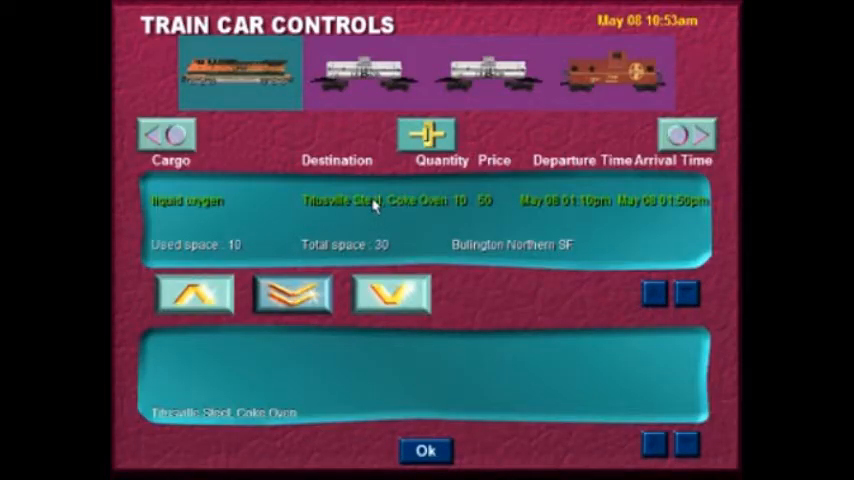
- Unload the second tank car's liquid oxygen, verify it is empty, and return to the cab
left_click(360, 72)
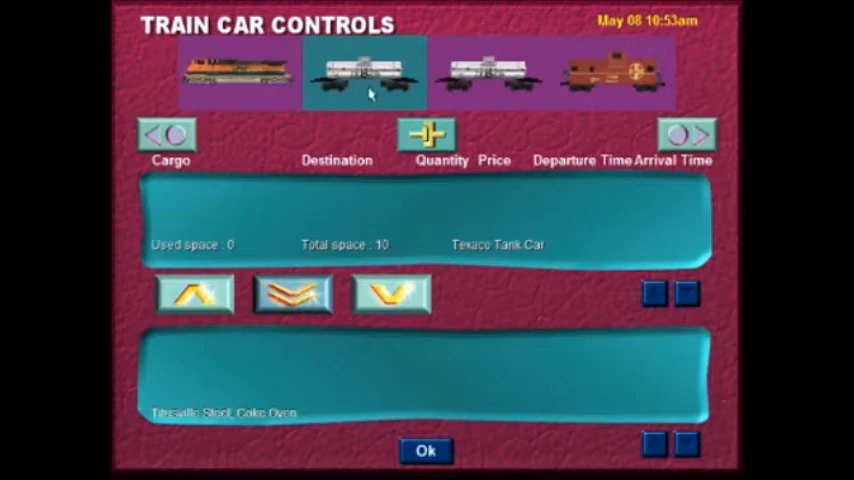
left_click(486, 72)
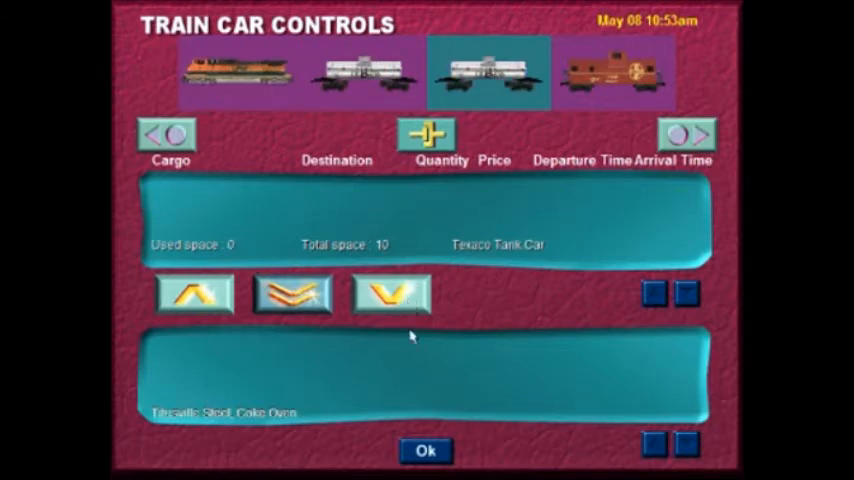
left_click(426, 452)
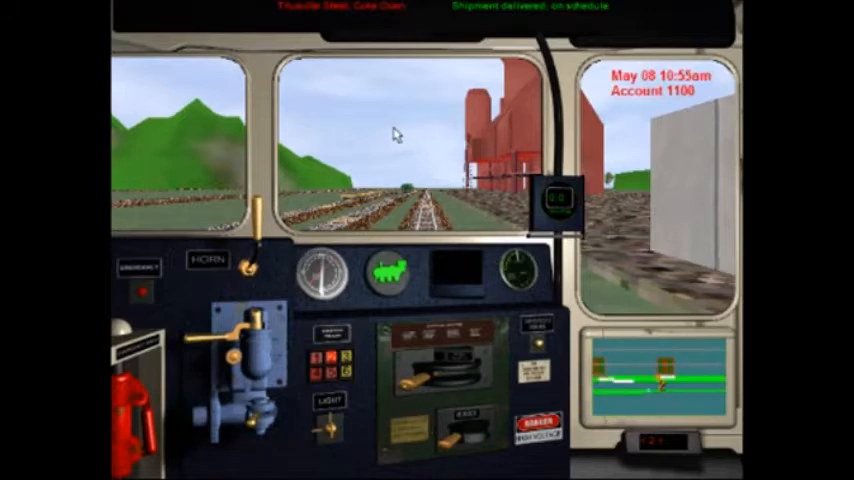